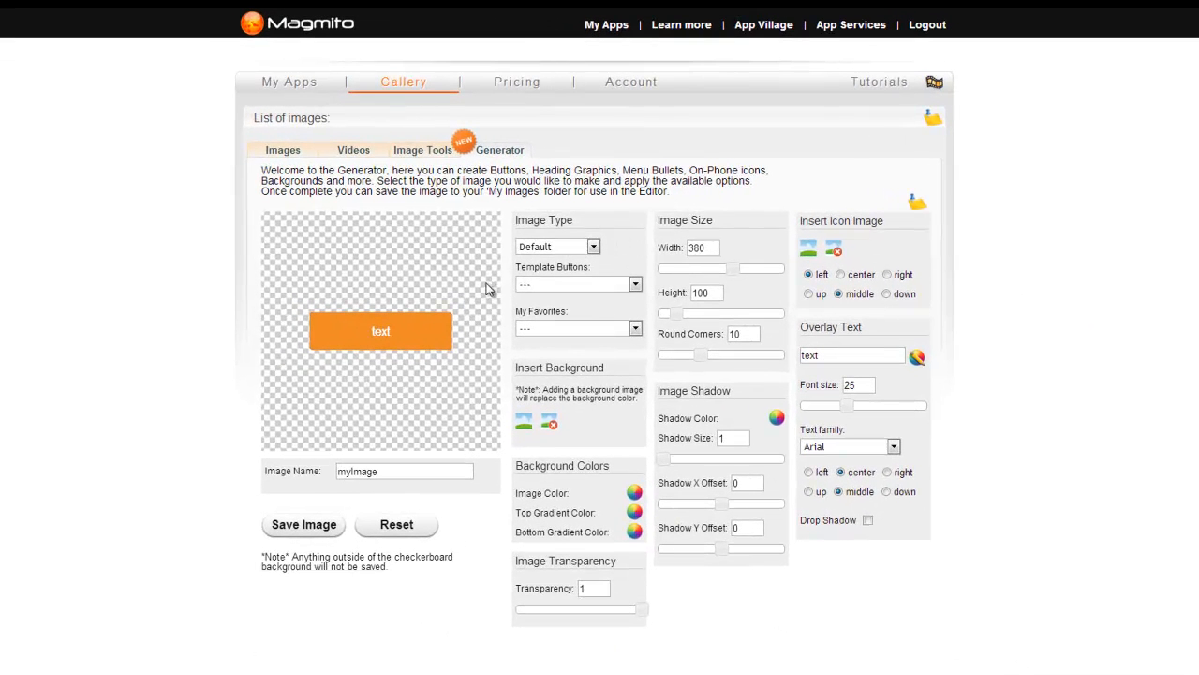
mouse_move(810, 484)
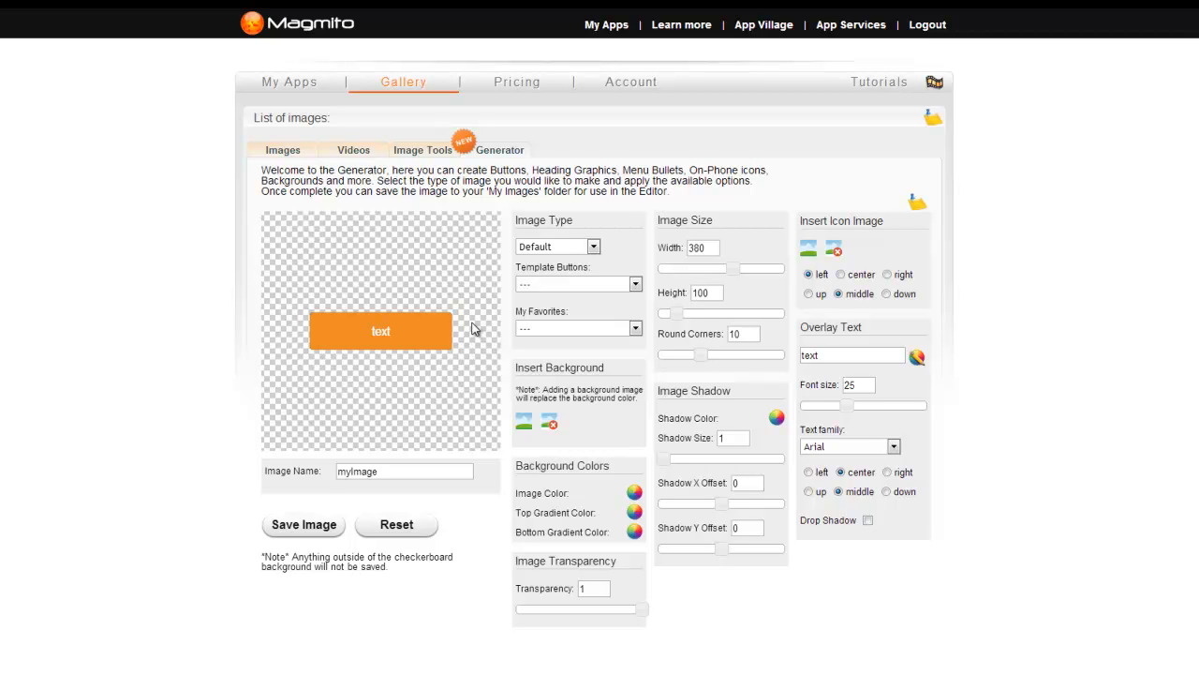
mouse_move(547, 262)
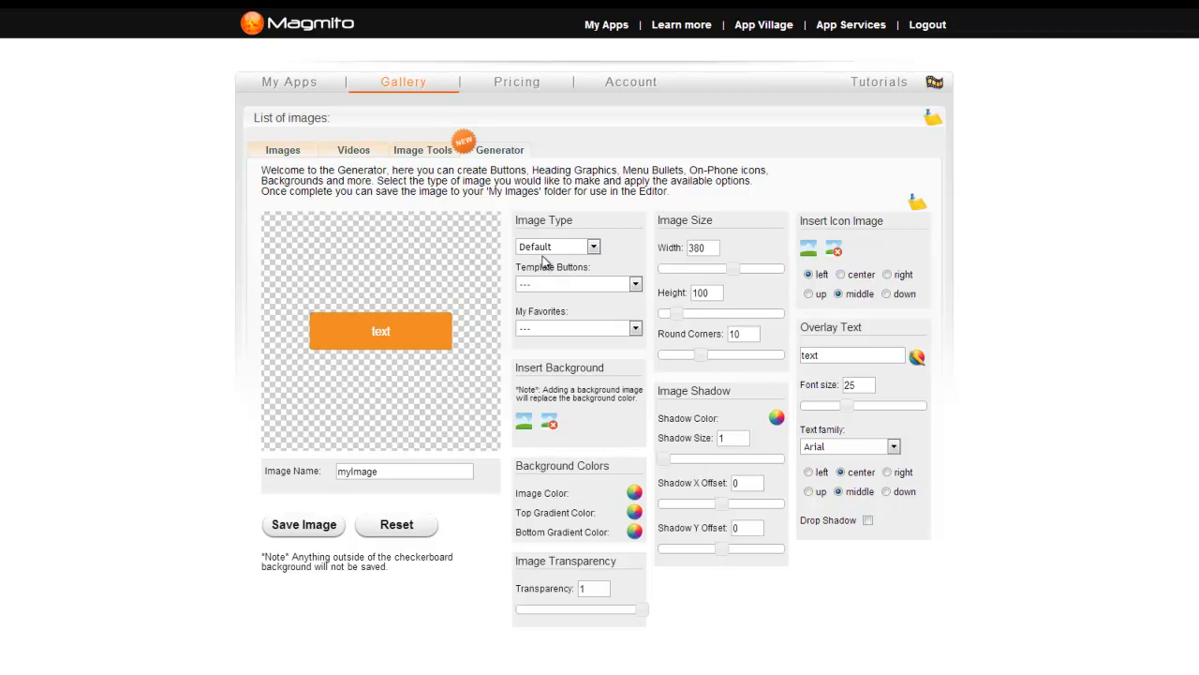
Try the Button/Header and Phone Icon image types, then return Image Type to Default
click(592, 245)
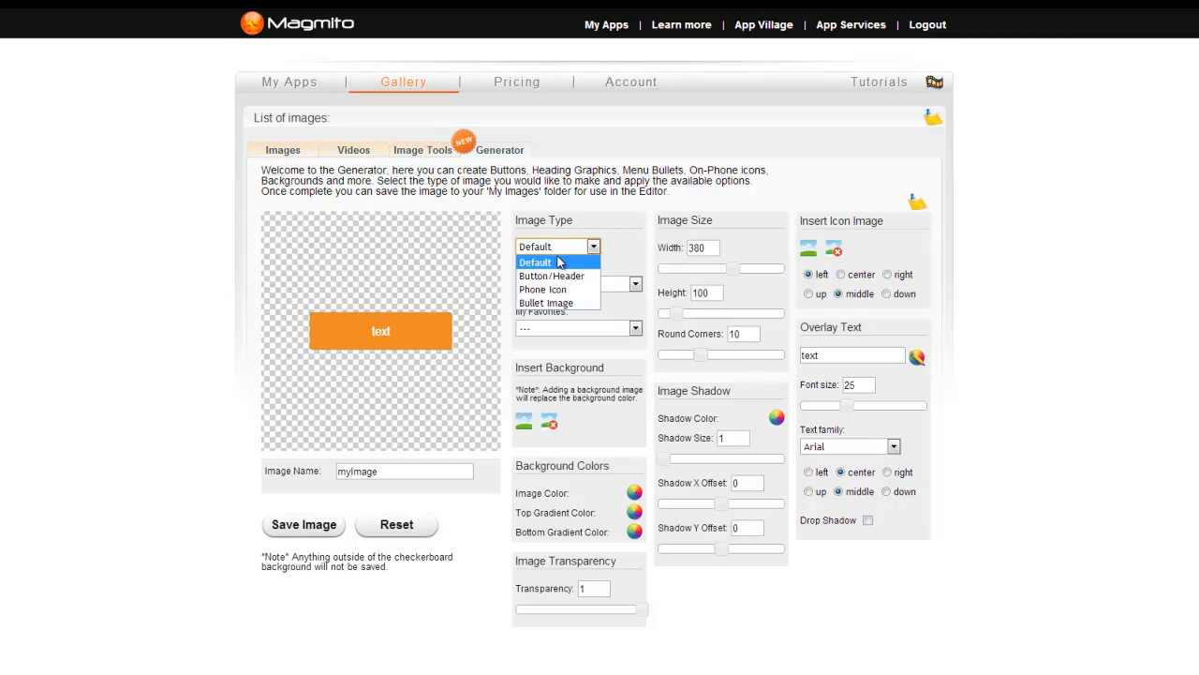
click(551, 276)
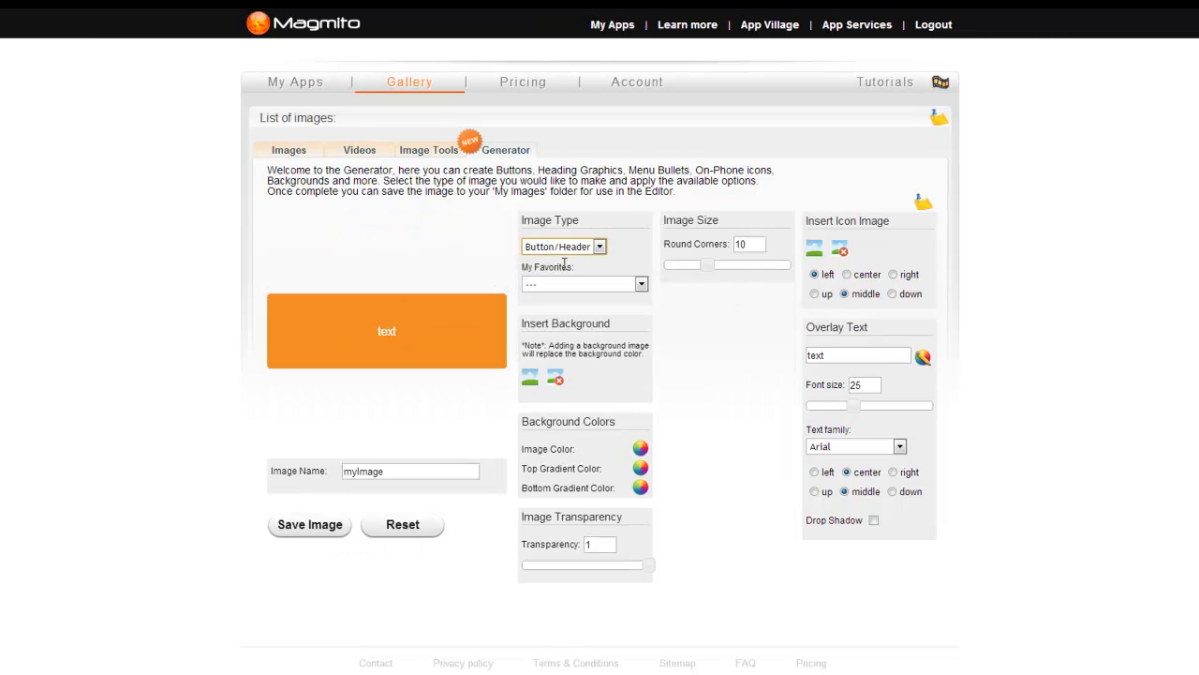
click(600, 245)
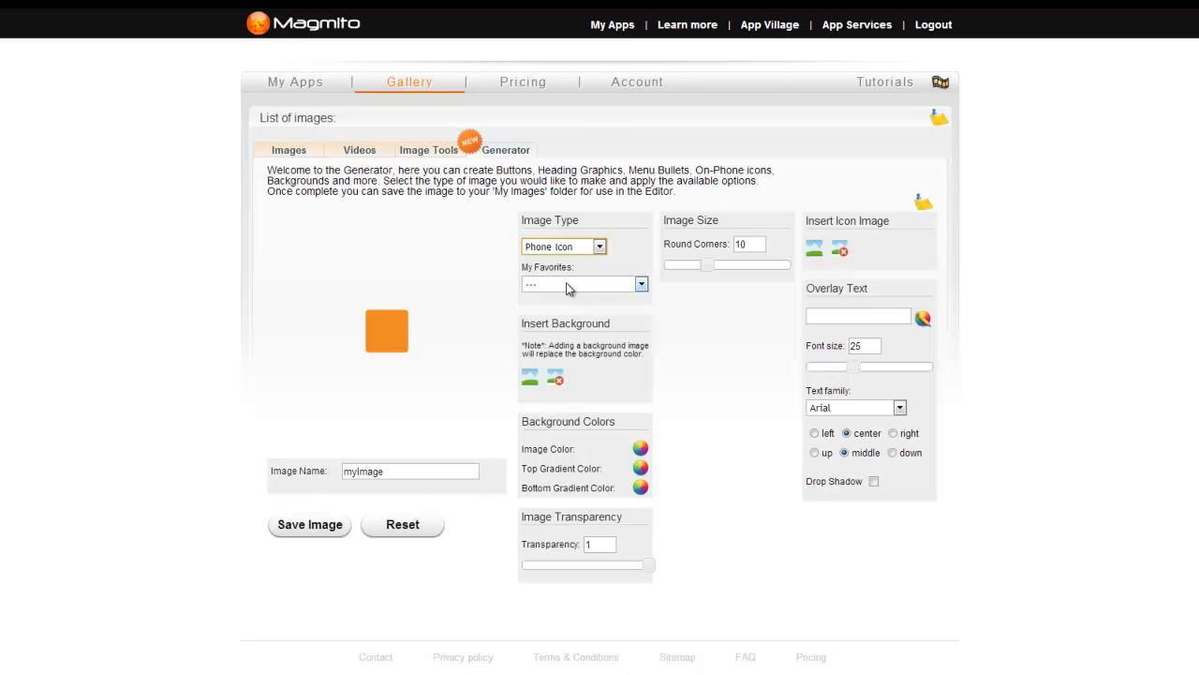
click(599, 245)
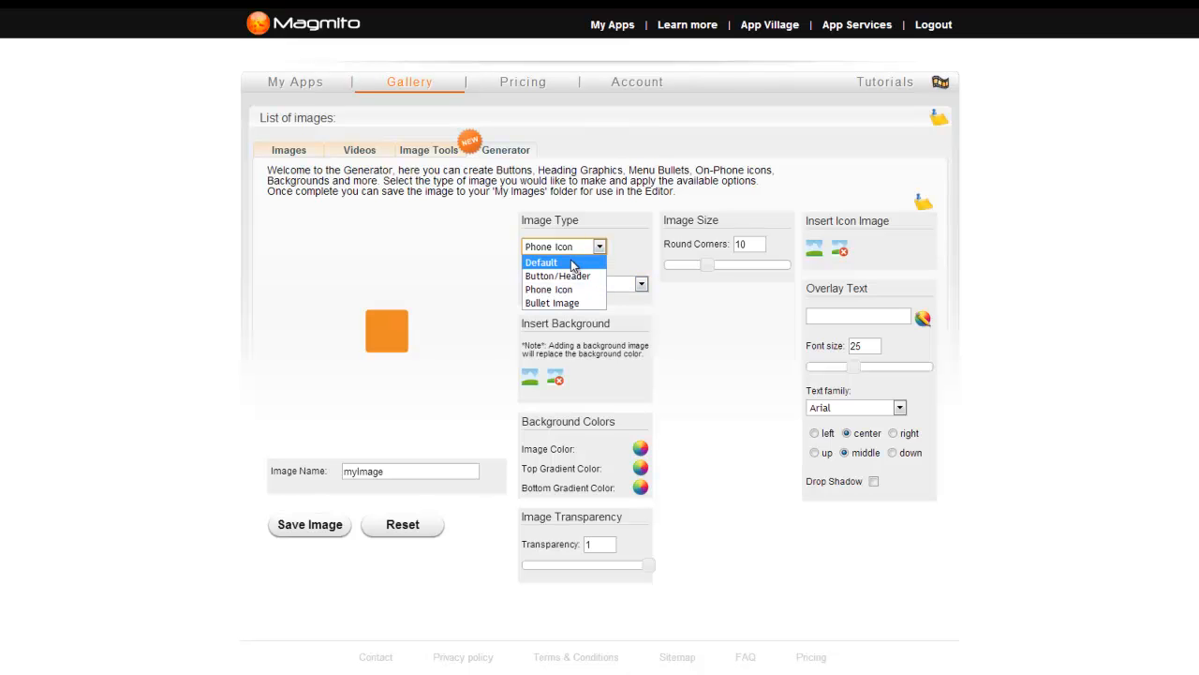
click(540, 262)
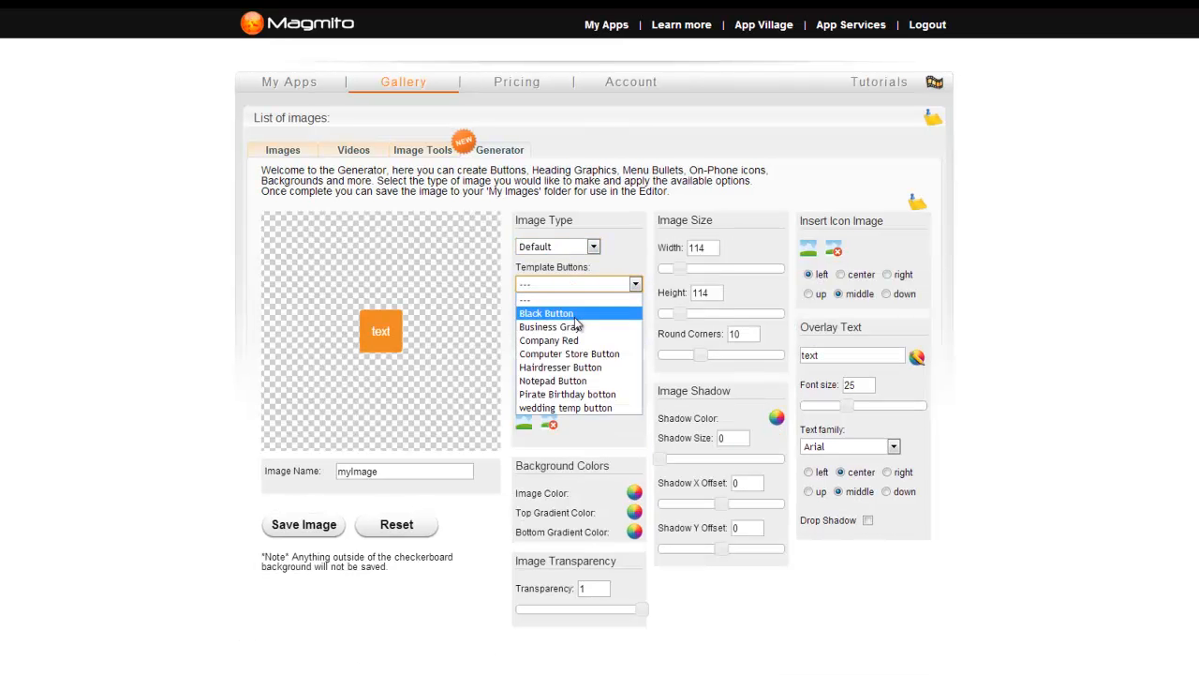
Apply the Company Red template button and select its overlay text for replacing
click(549, 341)
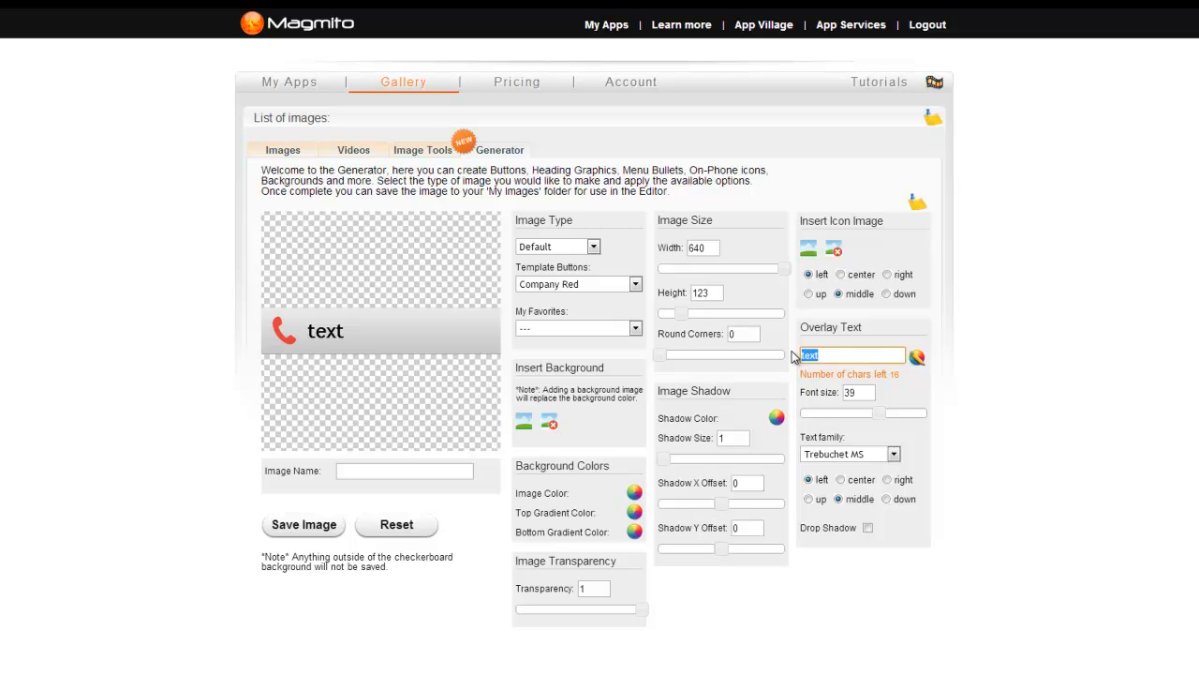
click(633, 326)
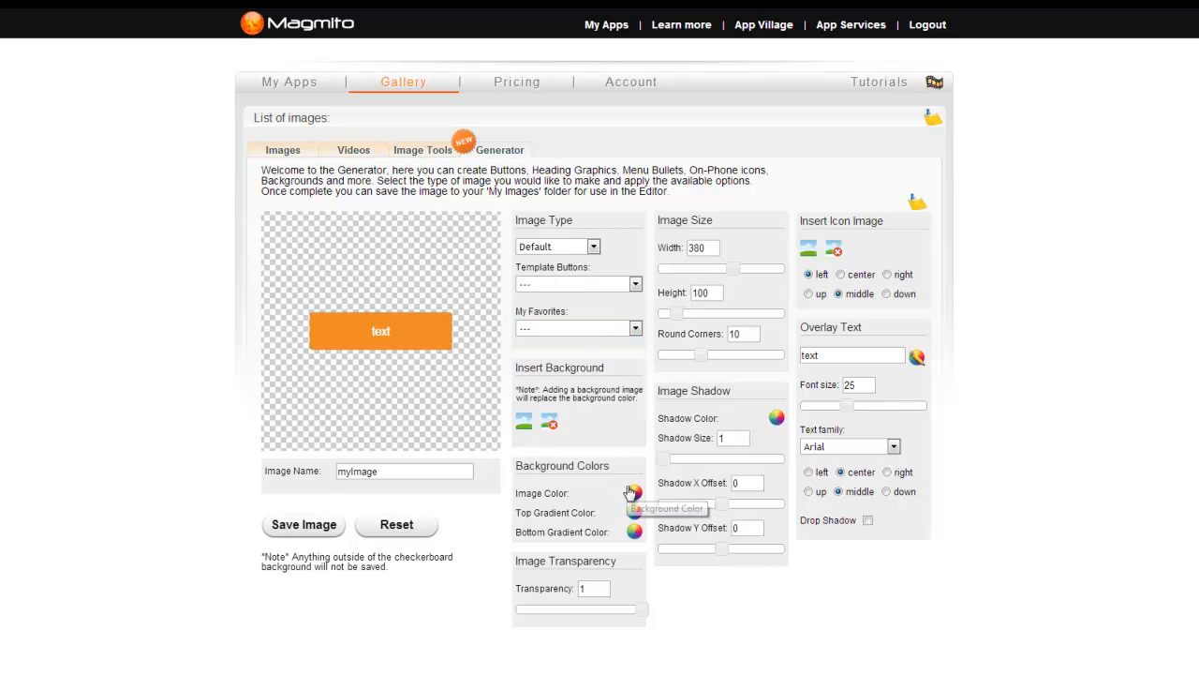
Give the button a dark gray image colour and top gradient, with Transparency back at 1
click(635, 491)
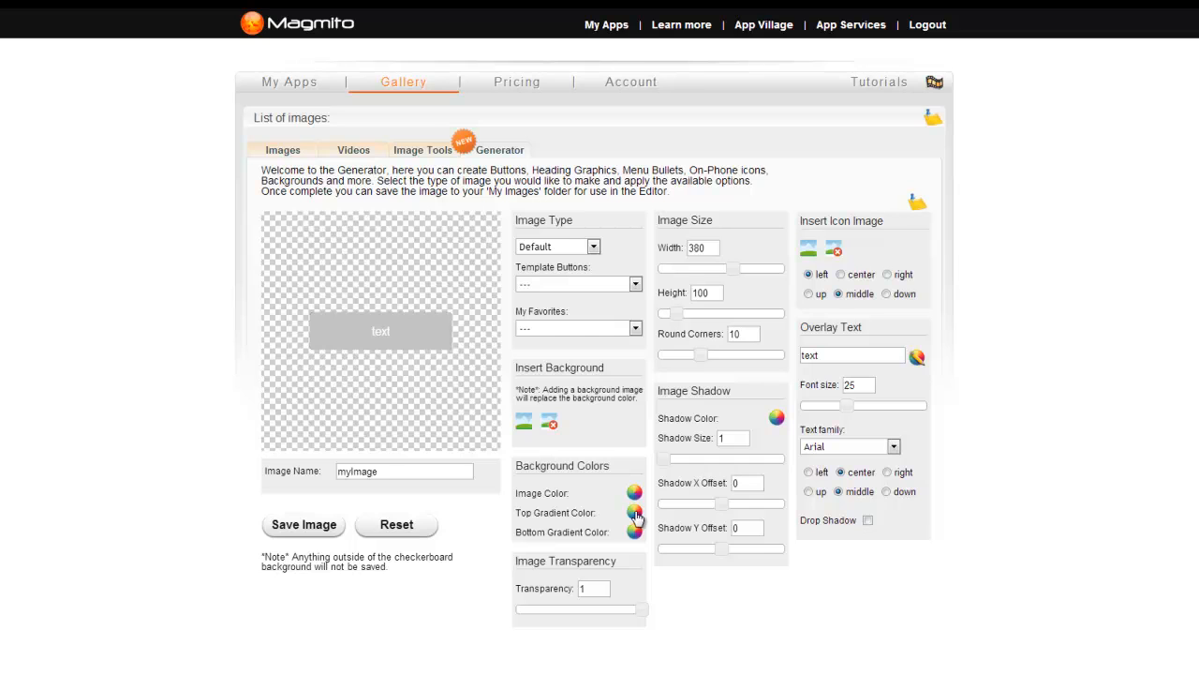
click(635, 532)
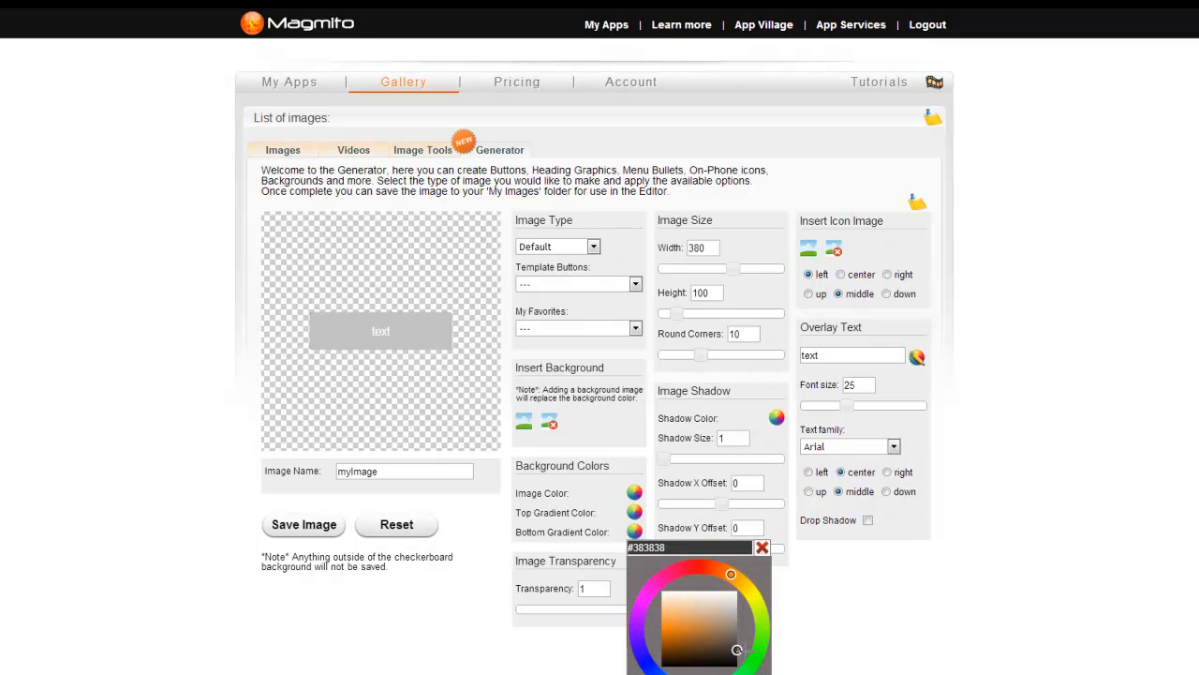
click(739, 652)
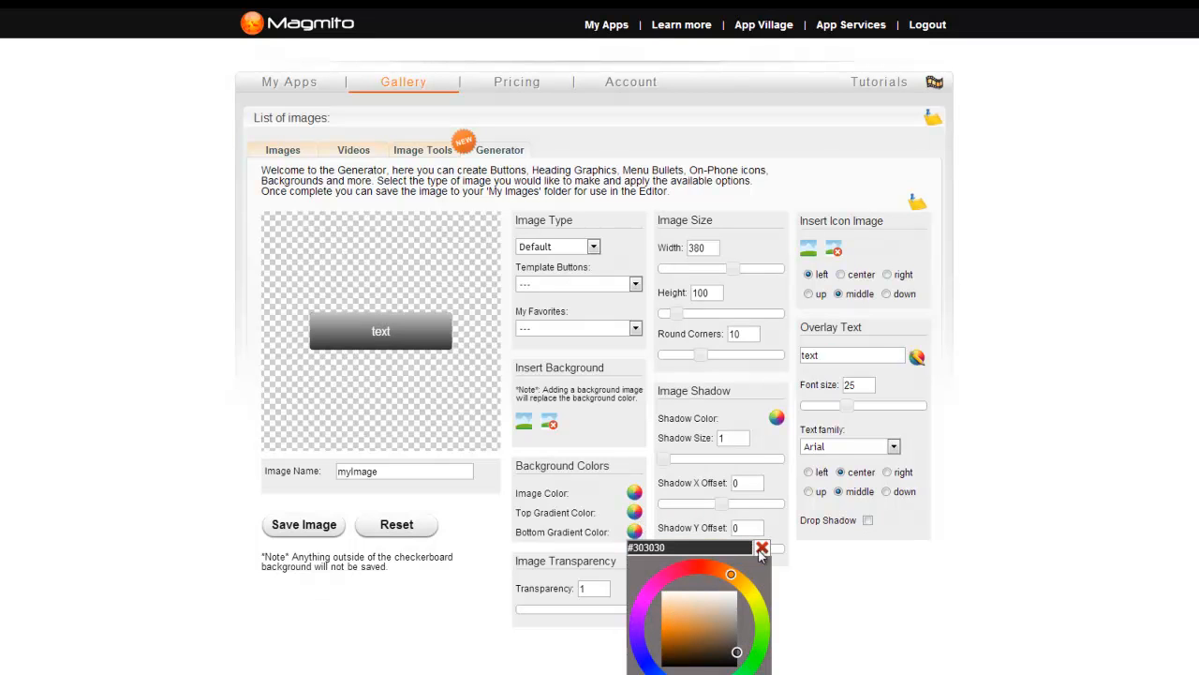
click(761, 547)
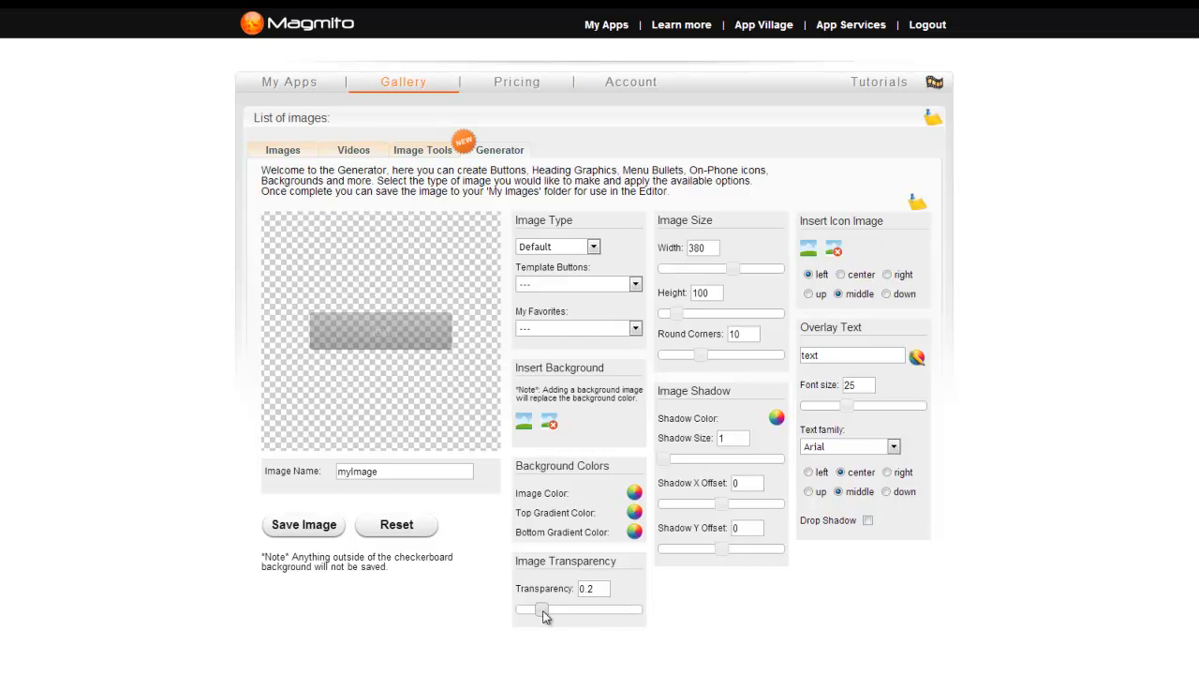
drag(544, 609, 641, 609)
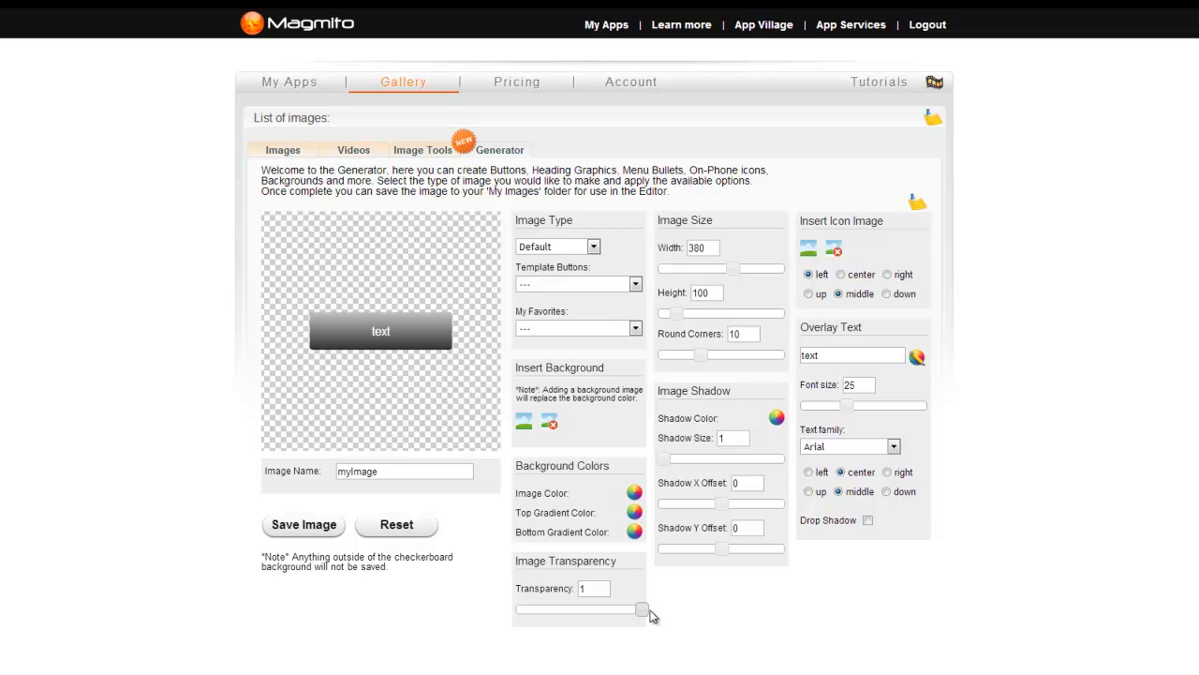
mouse_move(534, 439)
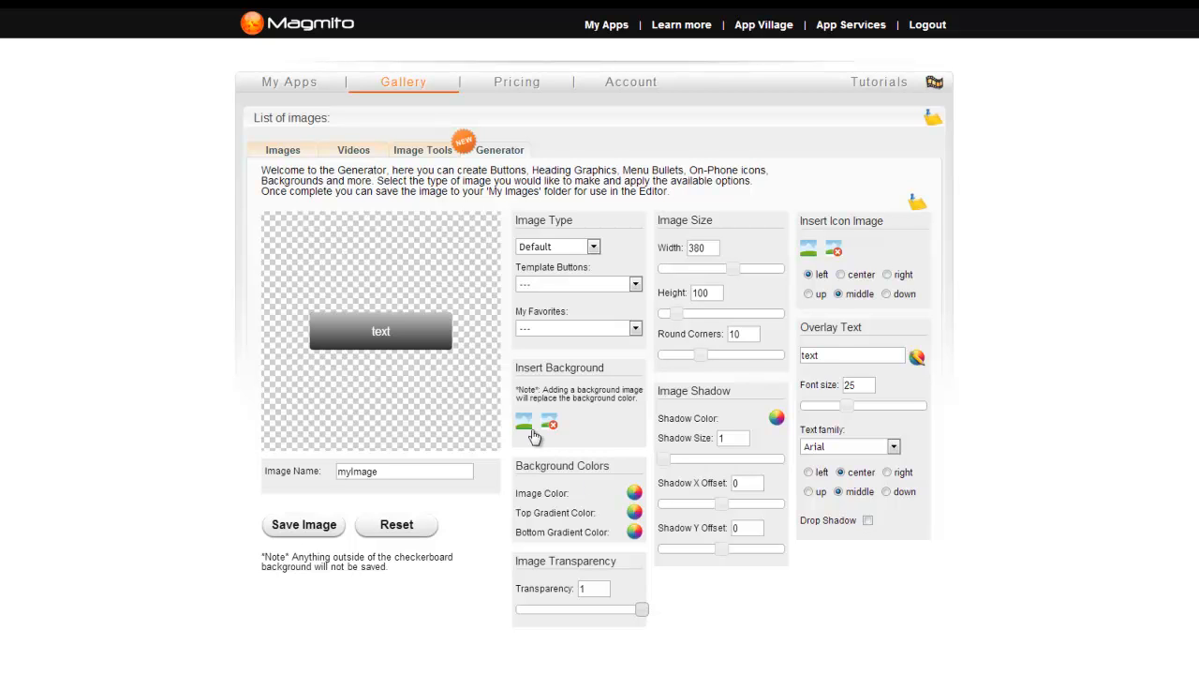
mouse_move(524, 423)
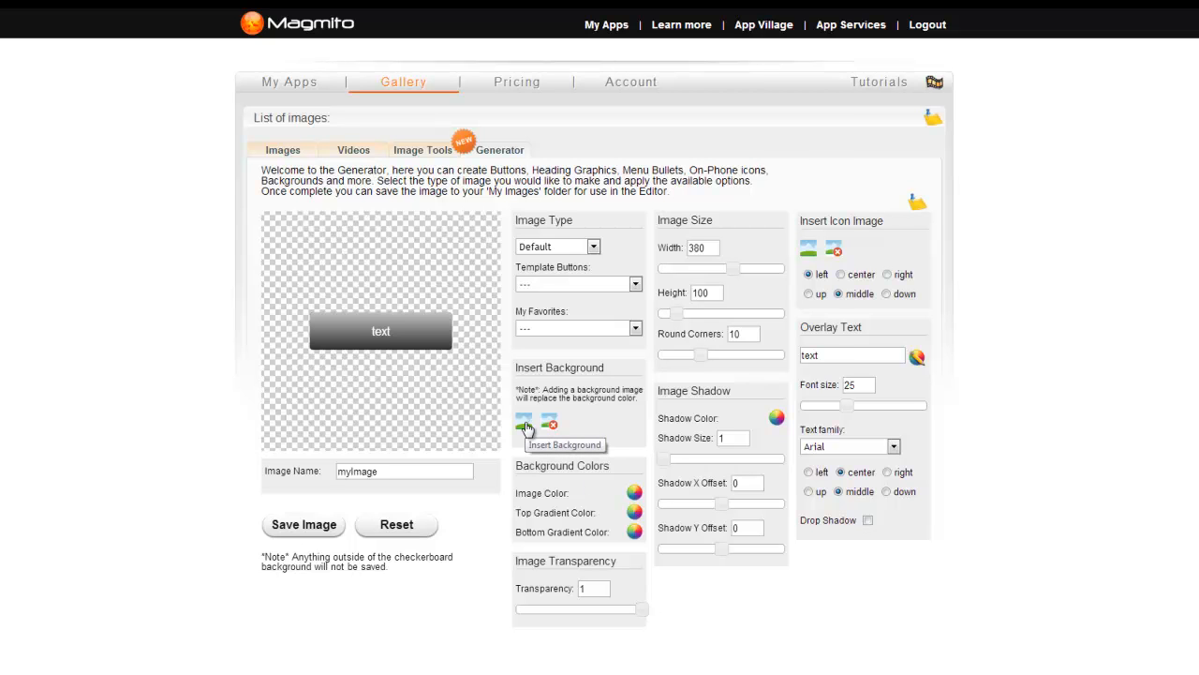
Apply the dark banner with pink border from the Blank category of the template gallery
click(525, 423)
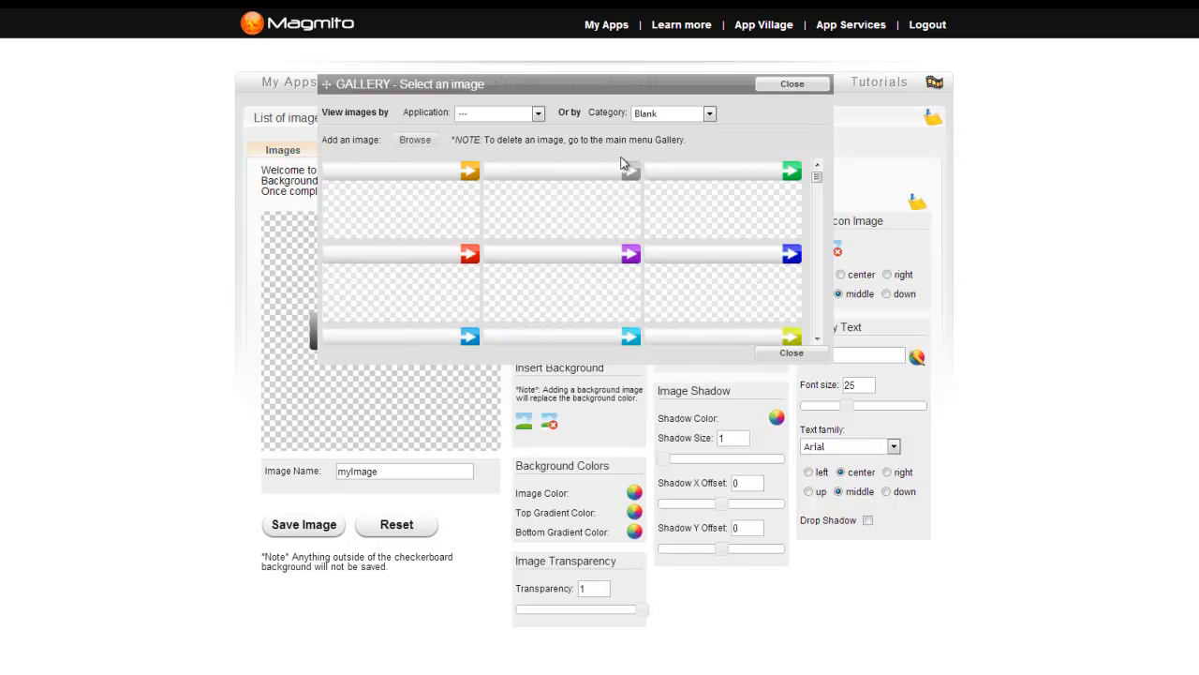
click(709, 112)
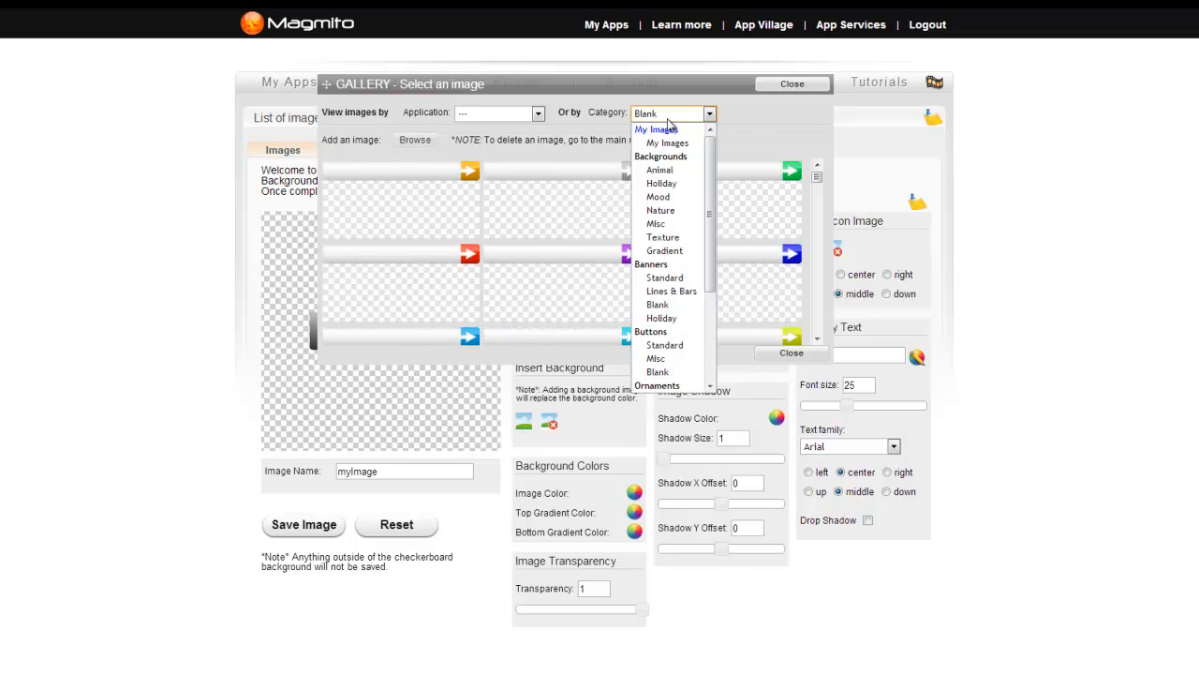
click(657, 304)
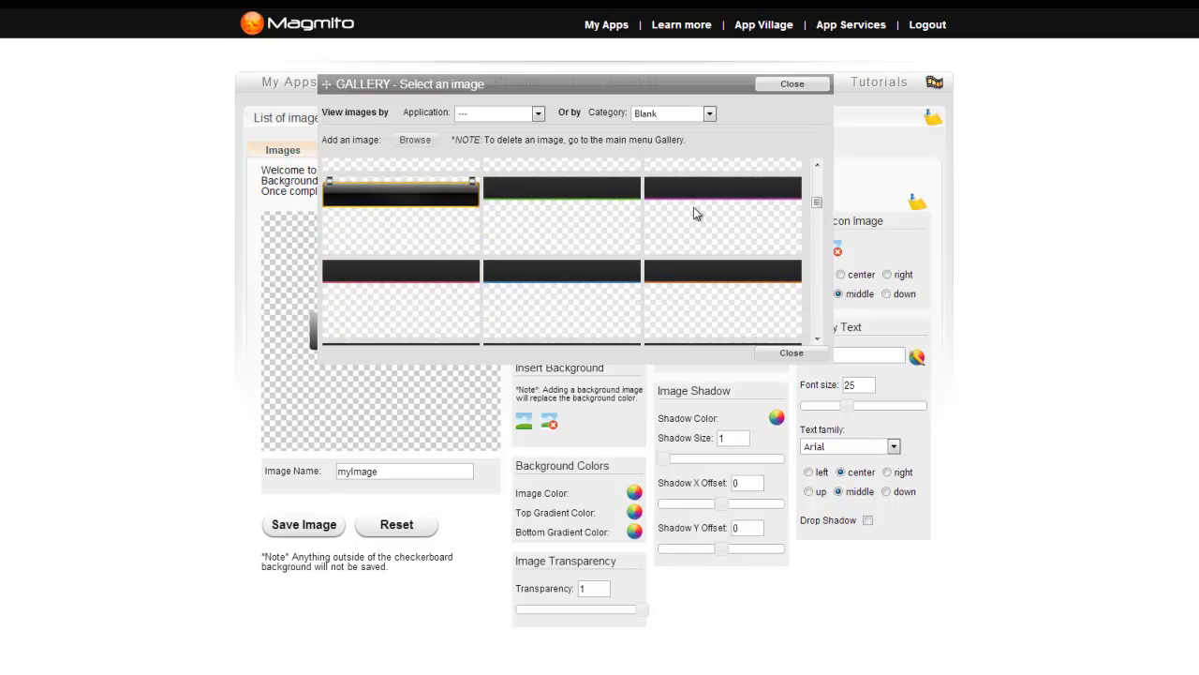
click(790, 83)
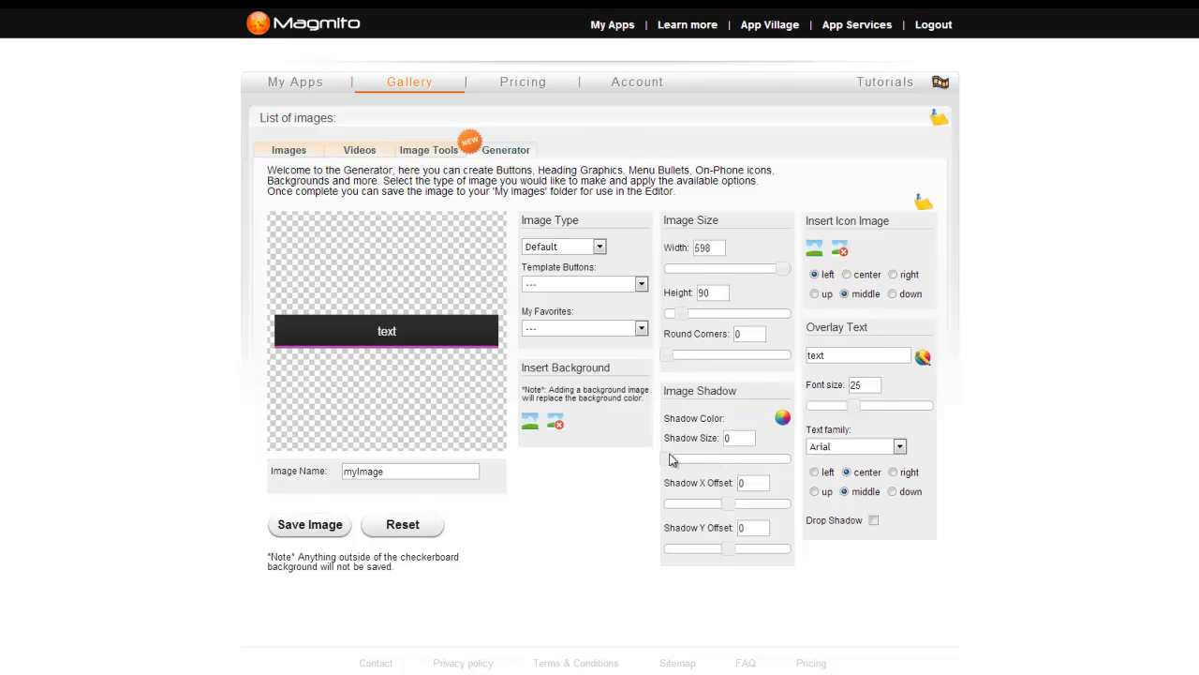
Enlarge the banner's shadow and insert a group icon positioned left and vertically centred
drag(671, 458, 692, 457)
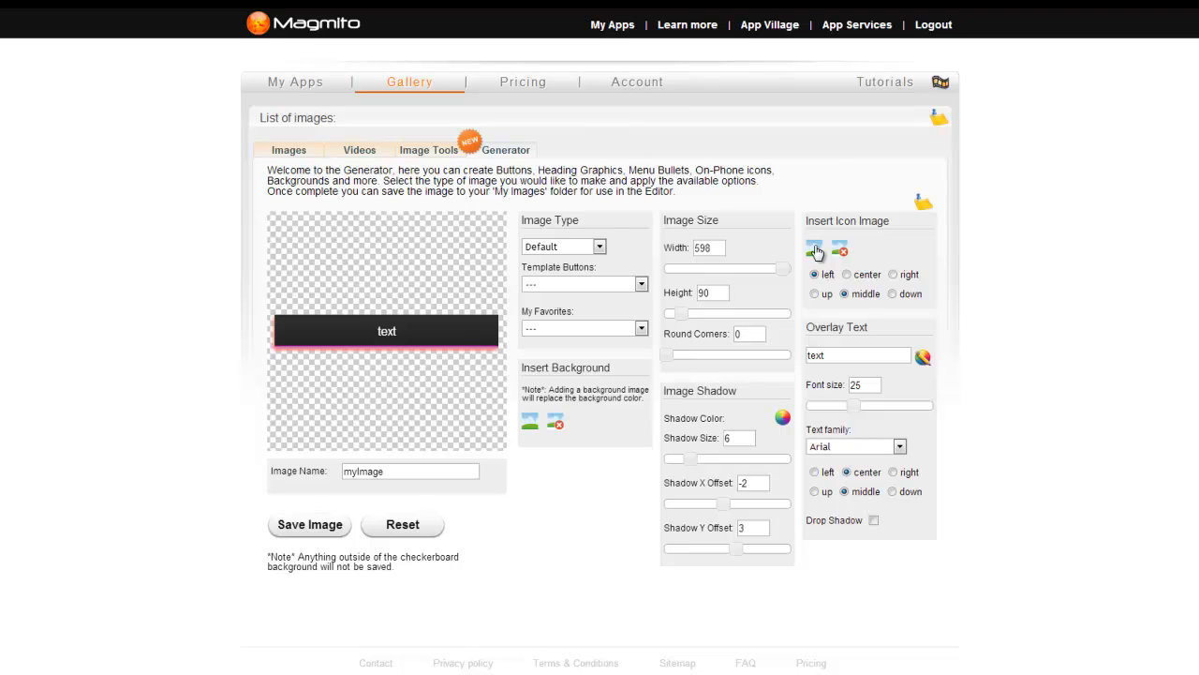
click(813, 251)
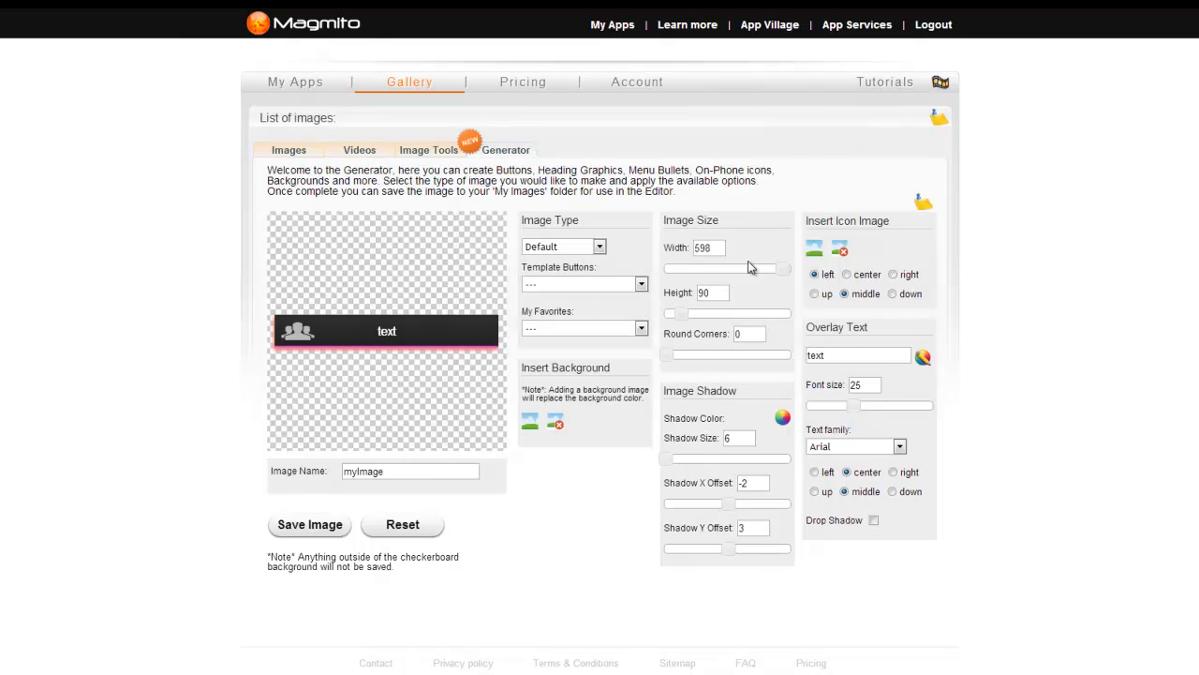
click(892, 273)
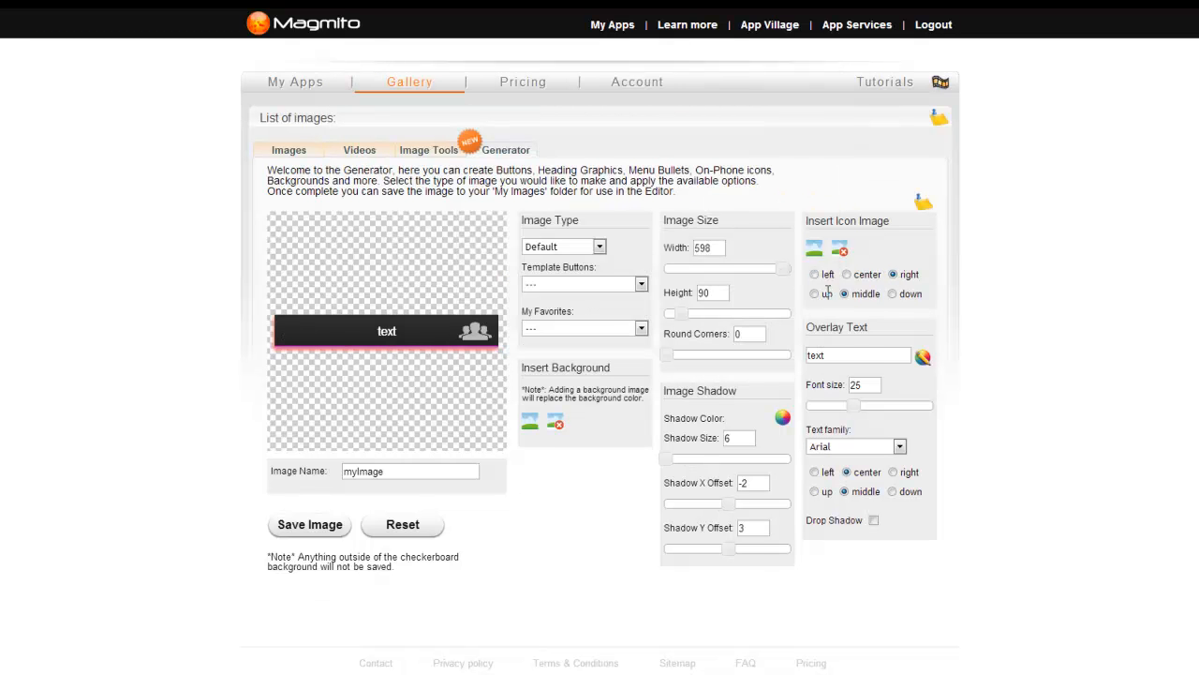
click(813, 274)
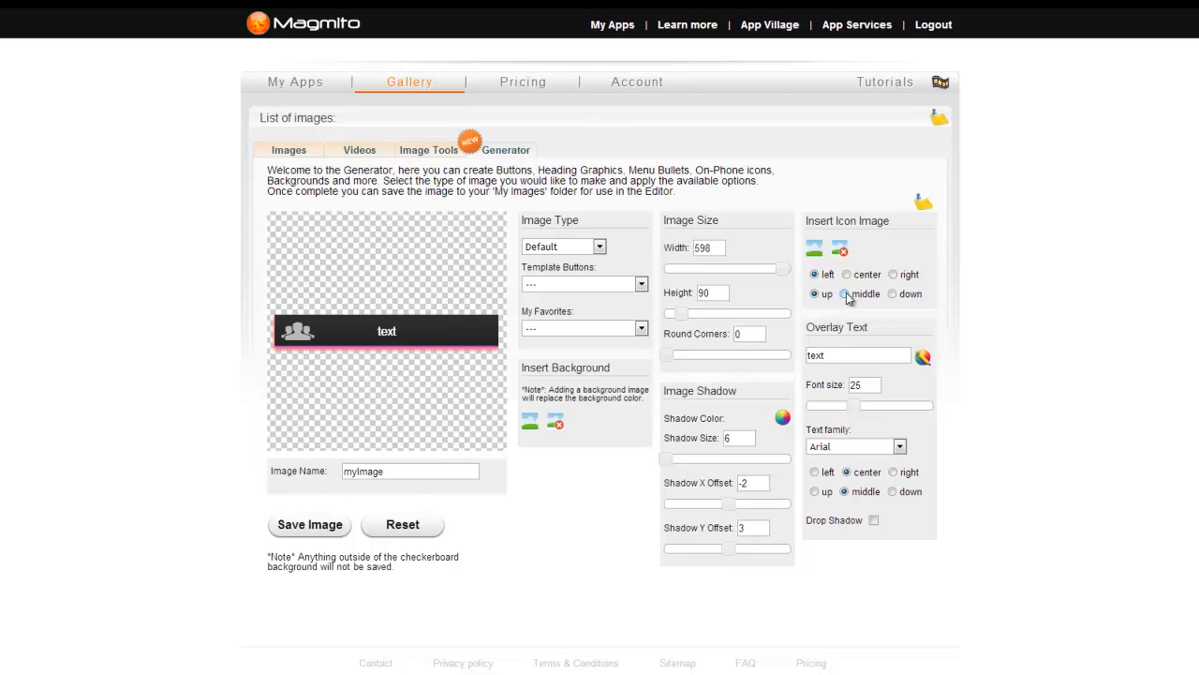
click(859, 354)
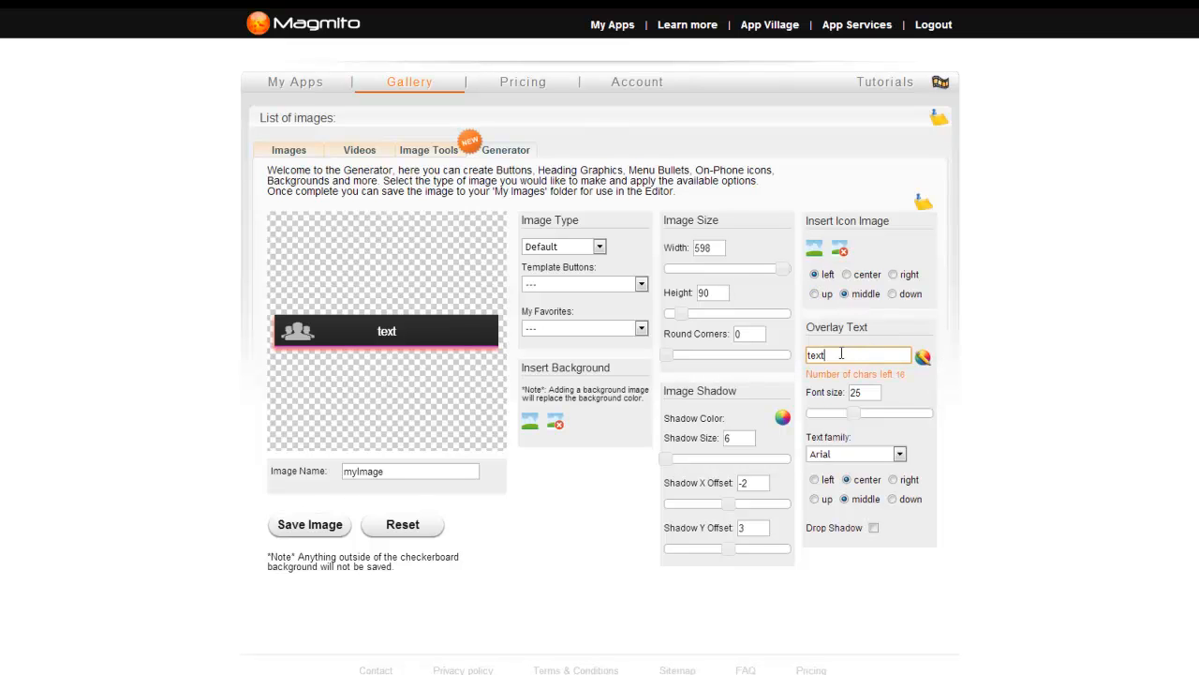
Make the overlay text 'Demo' in purple Allura script at size 37 with a drop shadow
click(922, 356)
text(Demo)
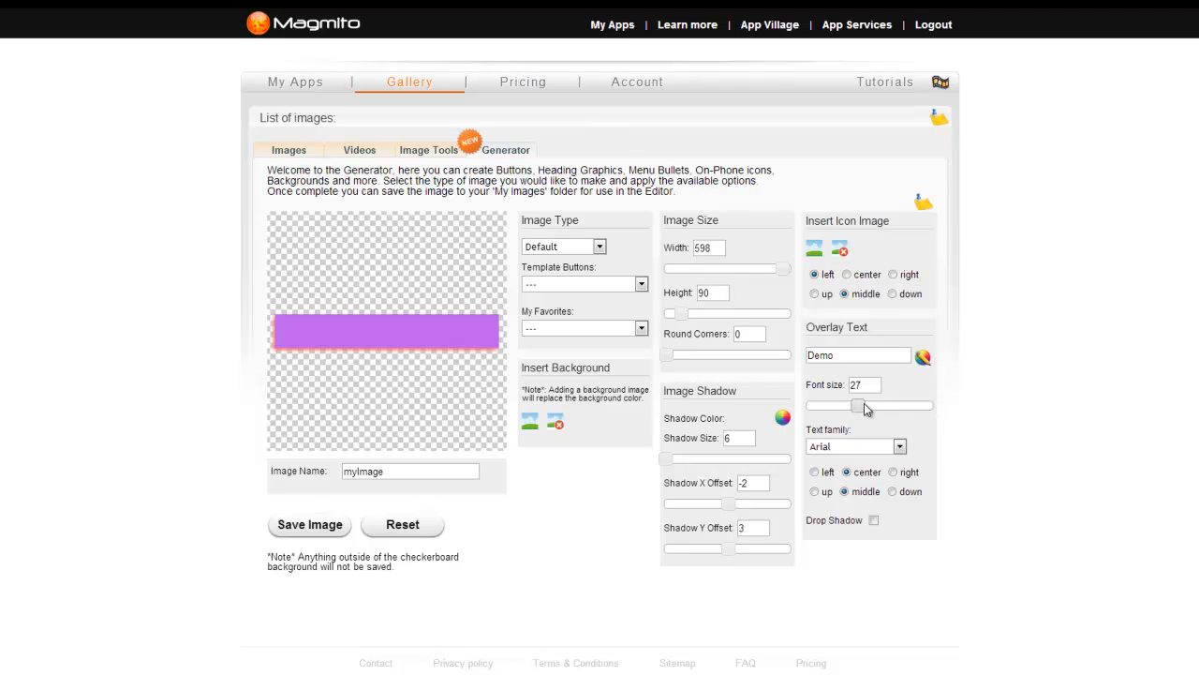
drag(860, 405, 879, 405)
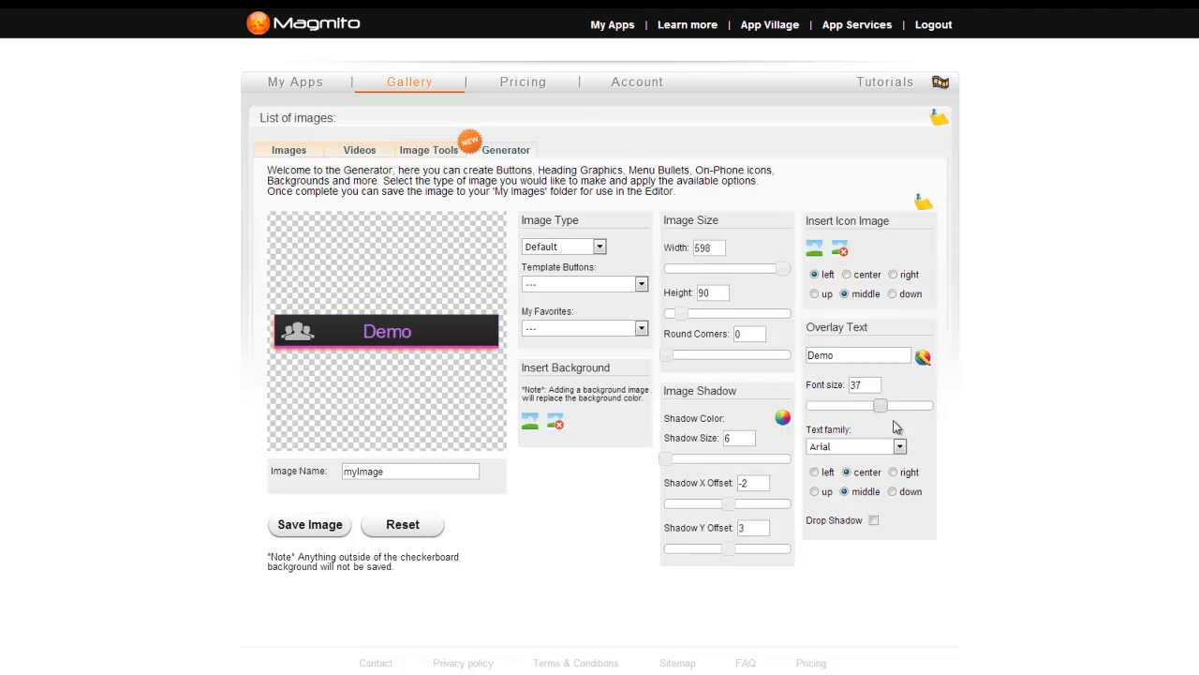
click(897, 446)
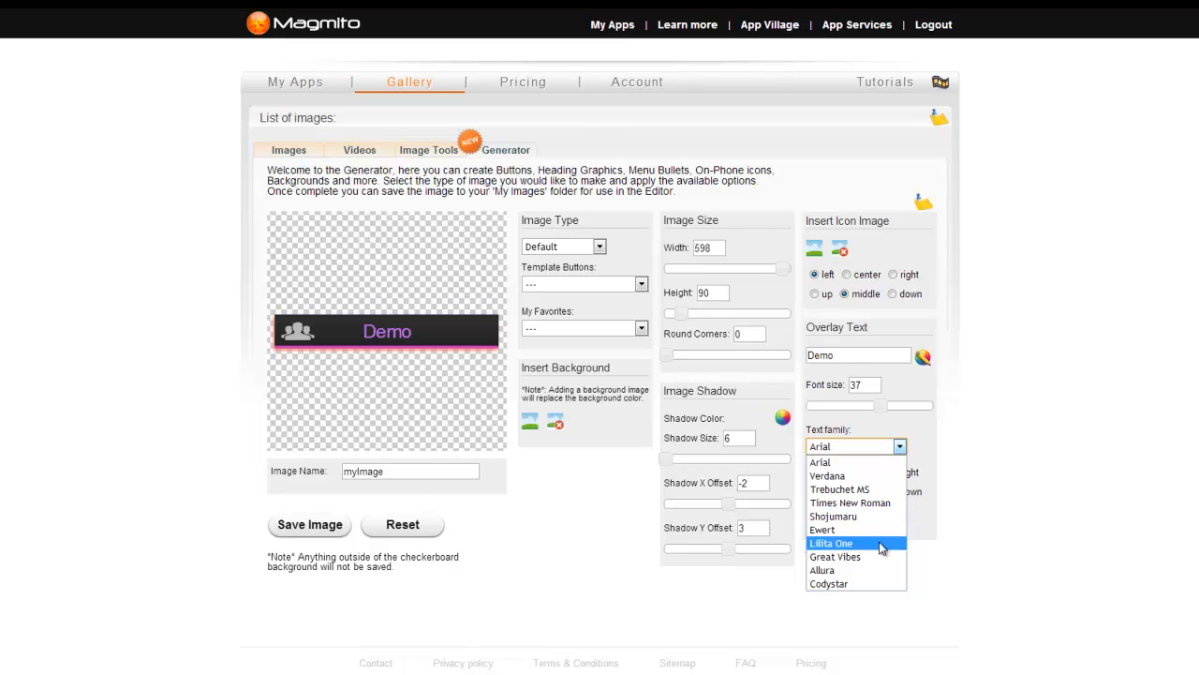
click(821, 569)
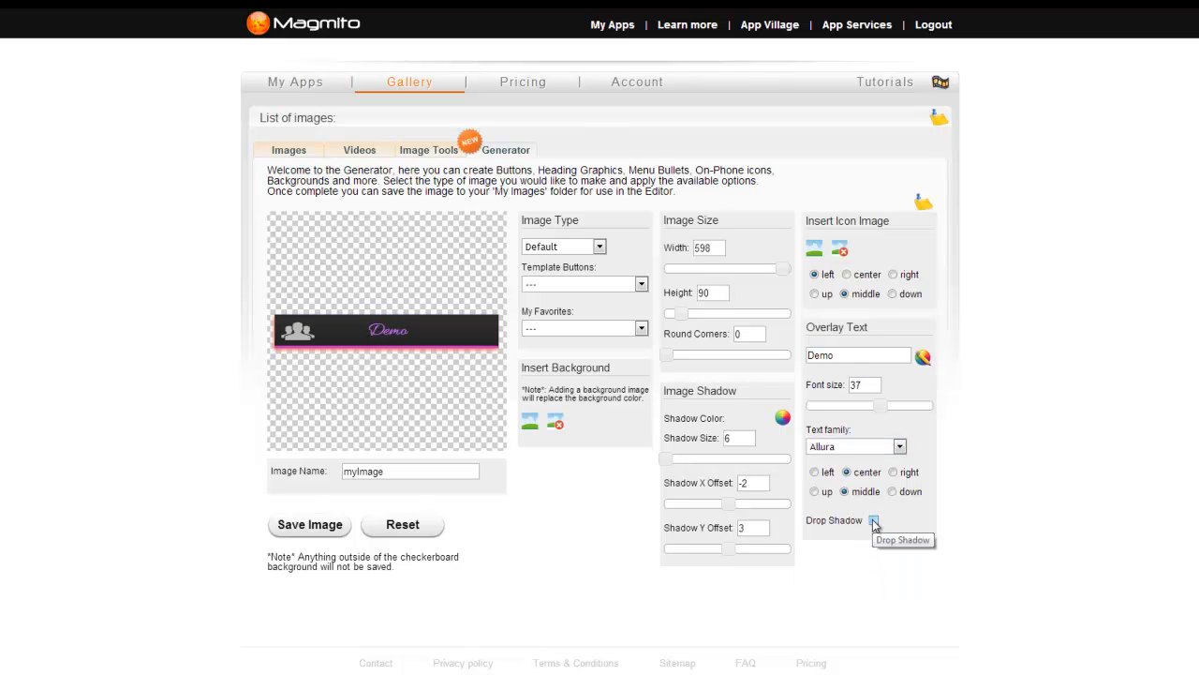
click(873, 521)
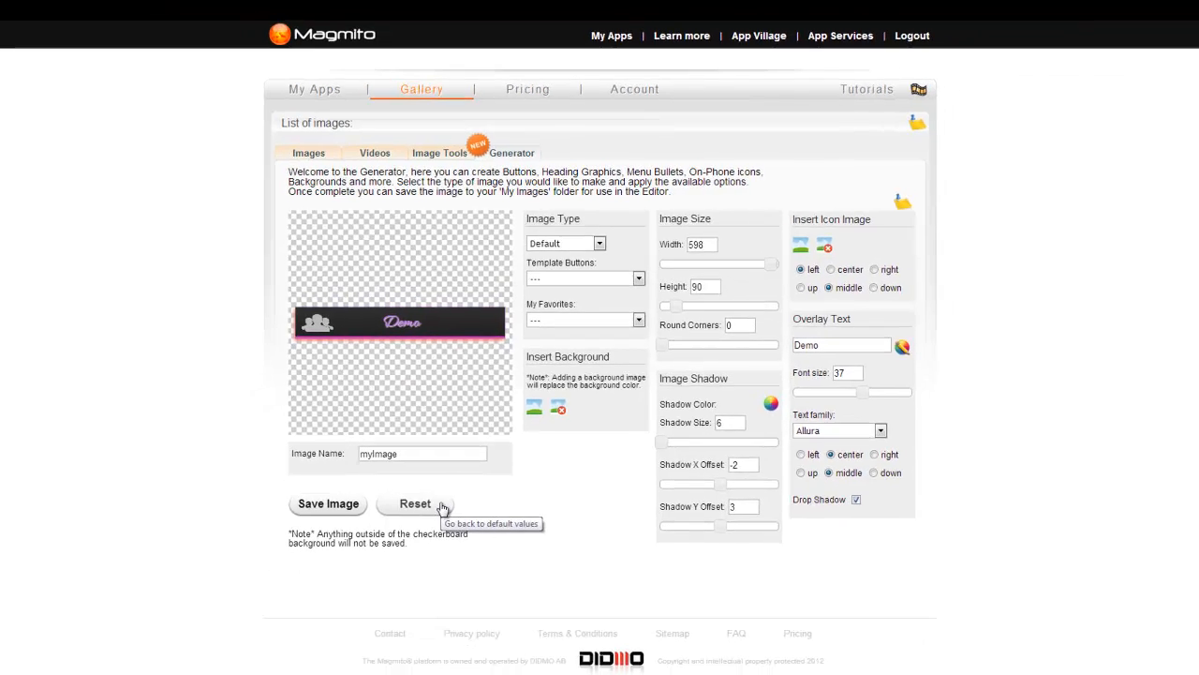
Reset the generator to its default orange button, then briefly check the Live Chat form
click(415, 502)
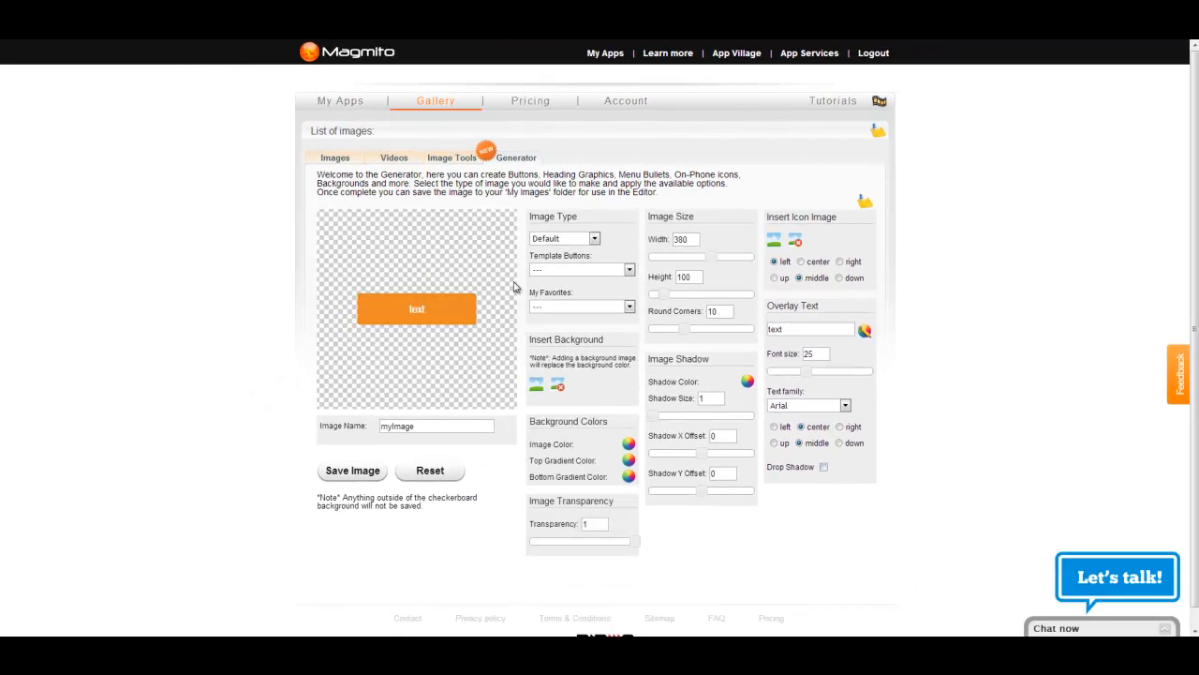
mouse_move(721, 617)
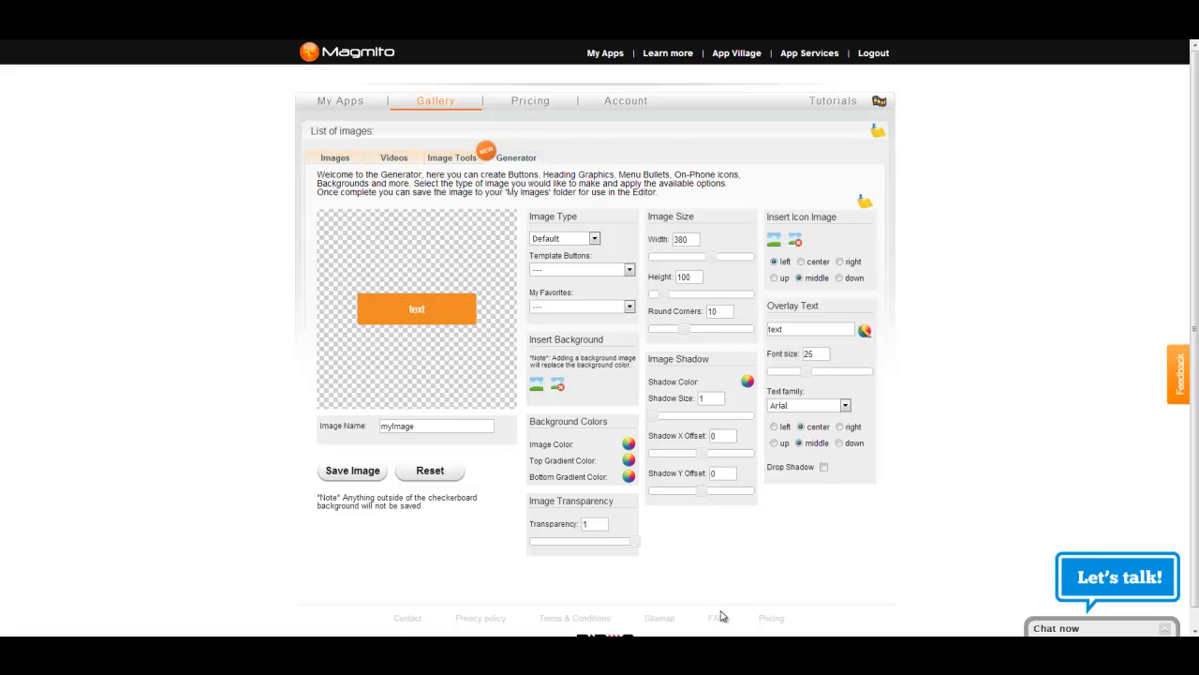
mouse_move(839, 159)
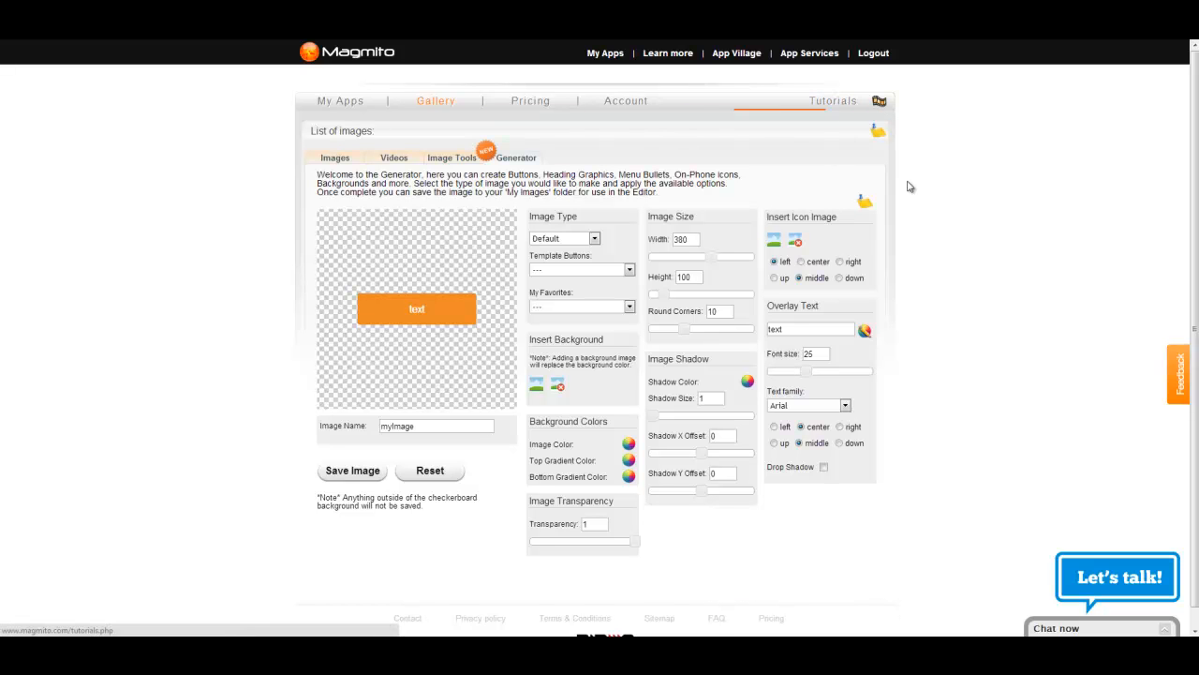
click(1117, 578)
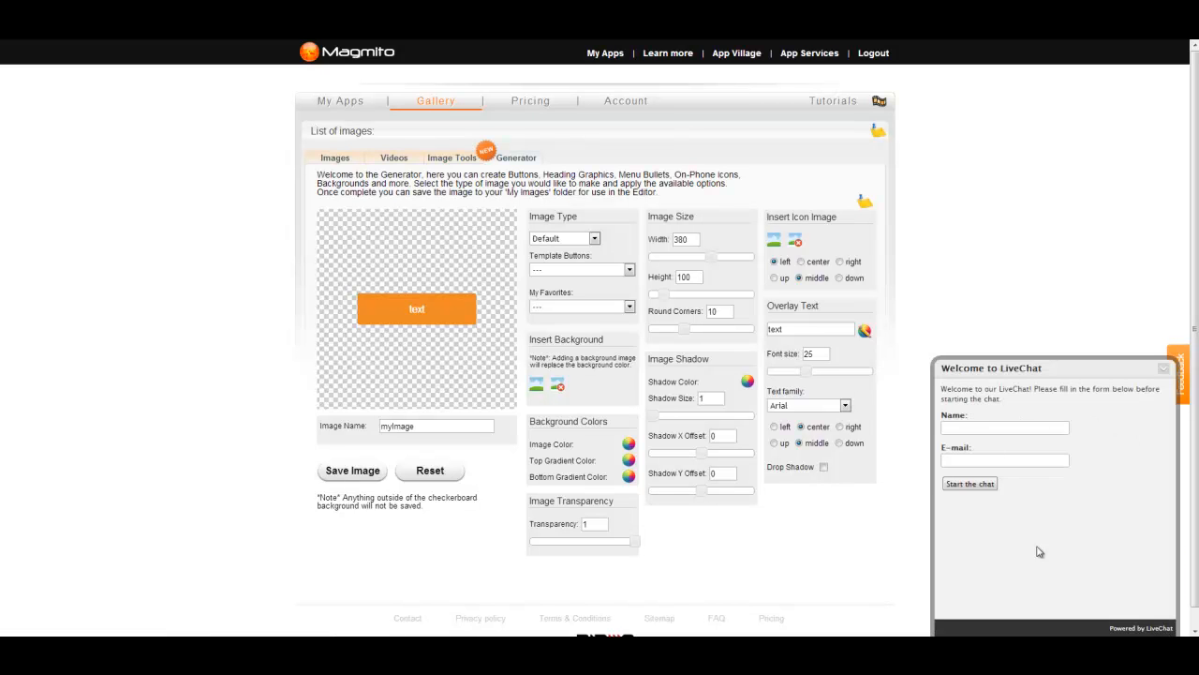
click(1166, 368)
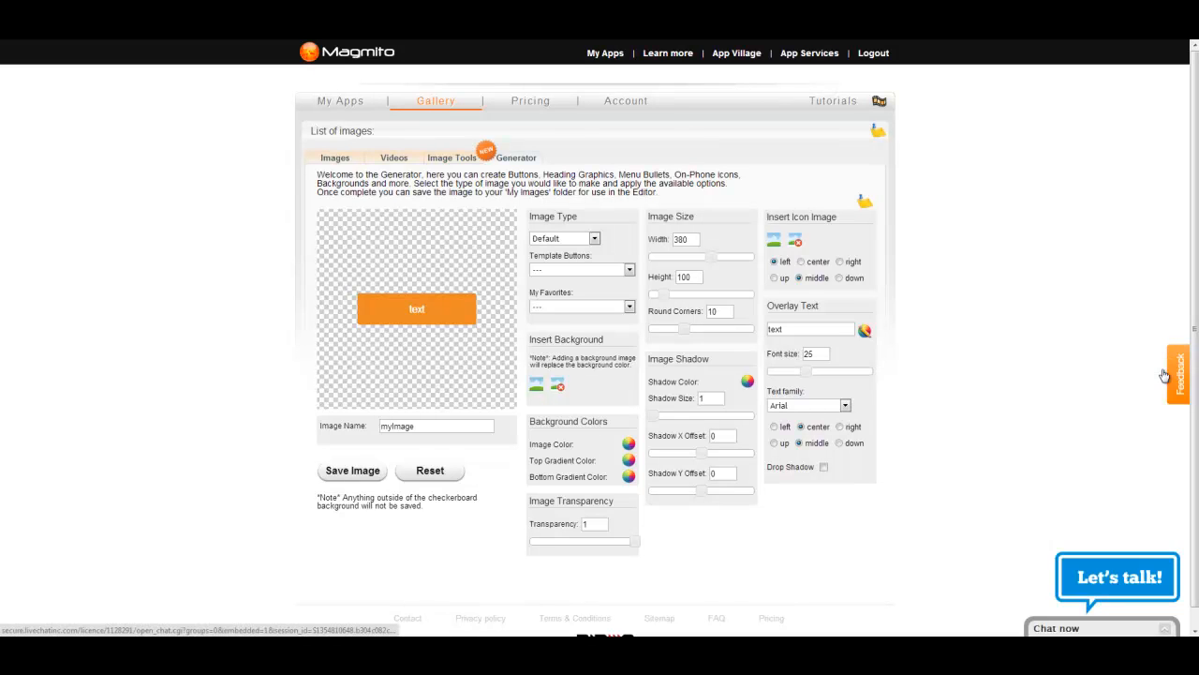